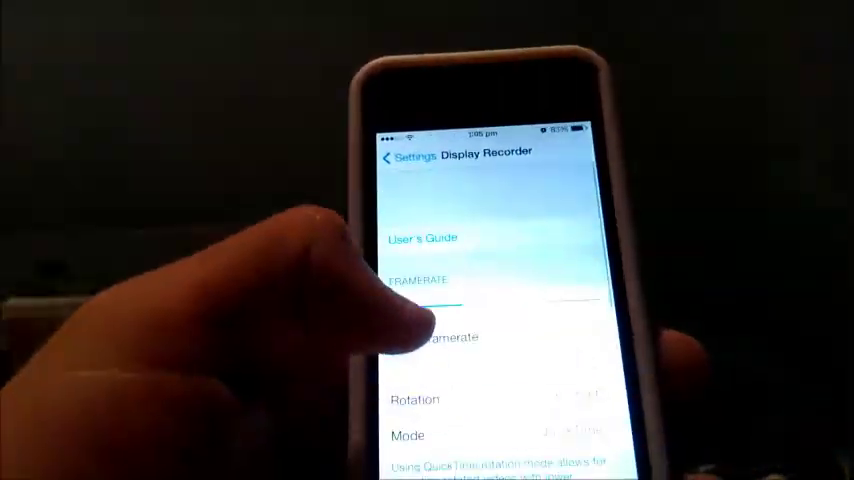
click(394, 158)
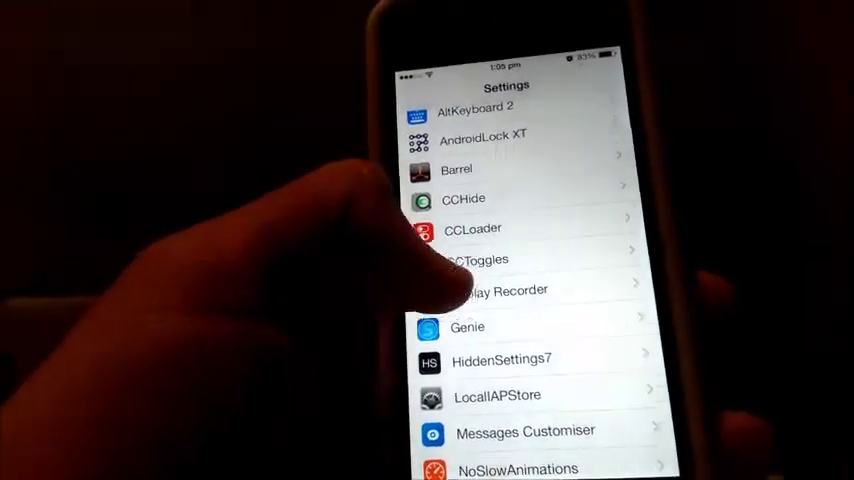
click(504, 290)
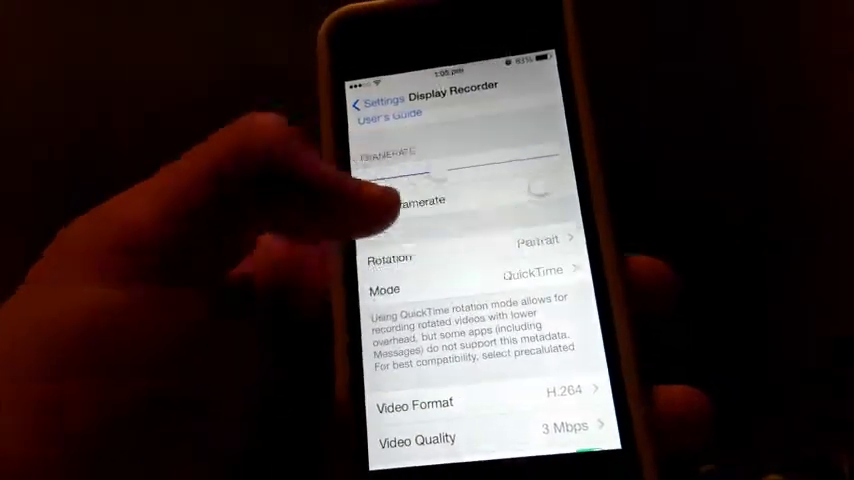